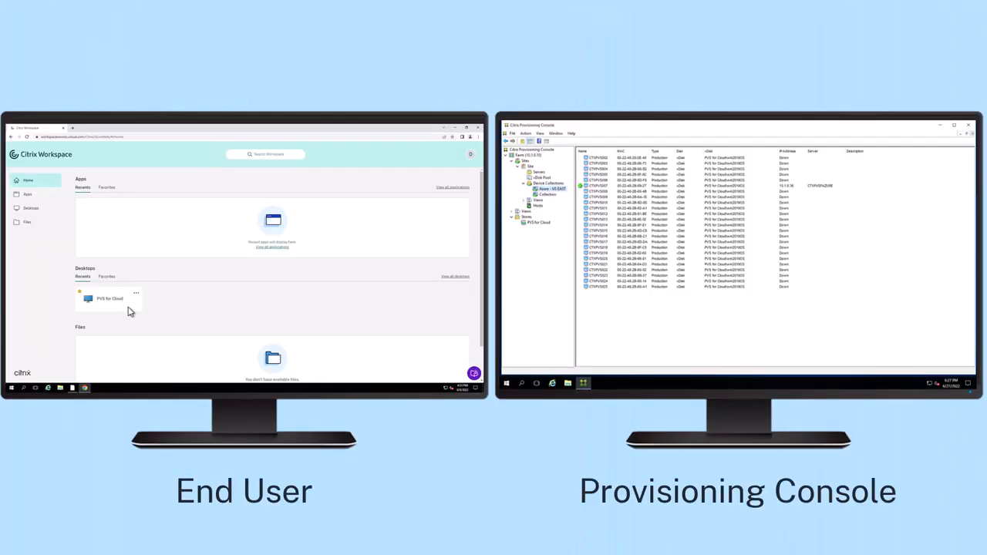
- Assign the new vDisk to all devices in the PVS for Cloud collection and list its 25 devices
left_click(109, 299)
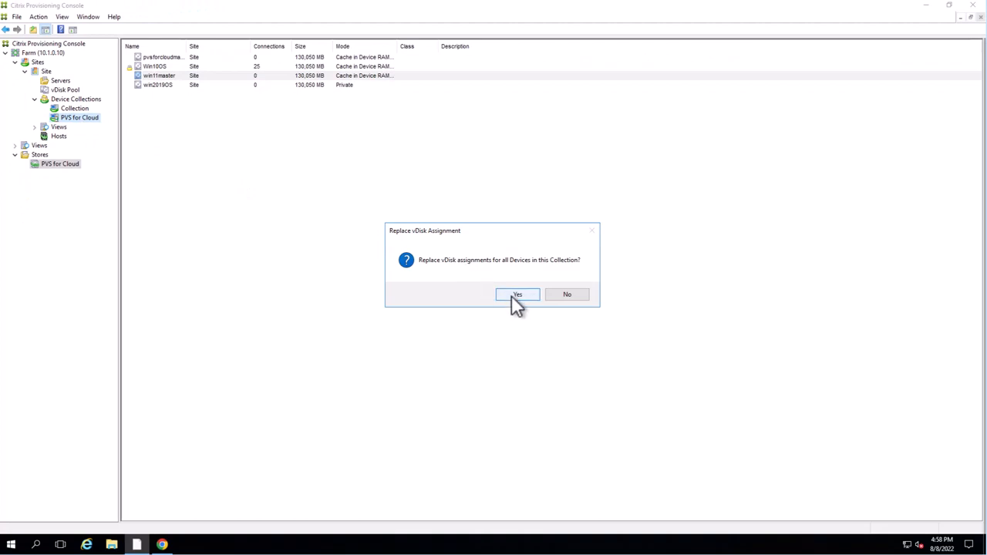
left_click(516, 294)
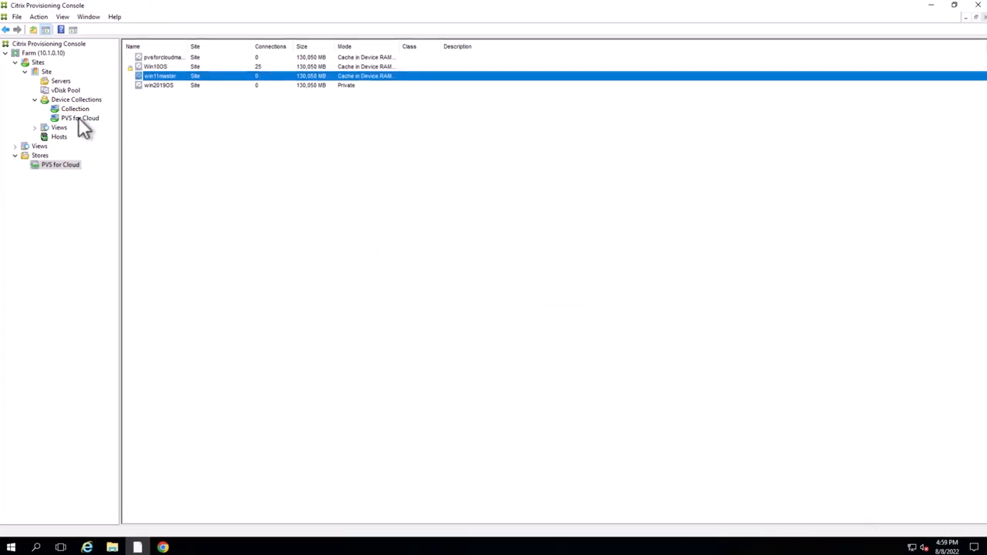
left_click(81, 118)
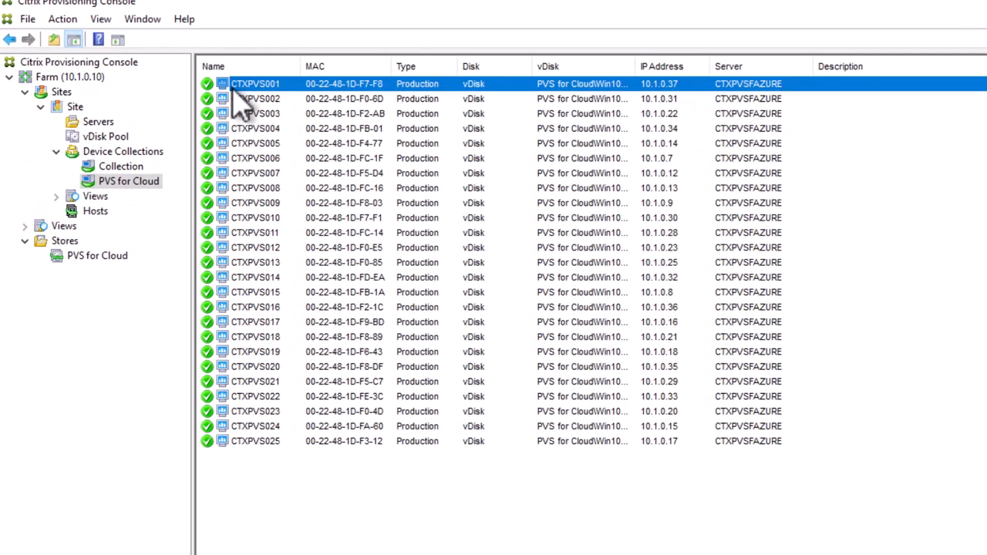
- Restart all 25 target devices in PVS for Cloud and dismiss the all-Success results
right_click(256, 262)
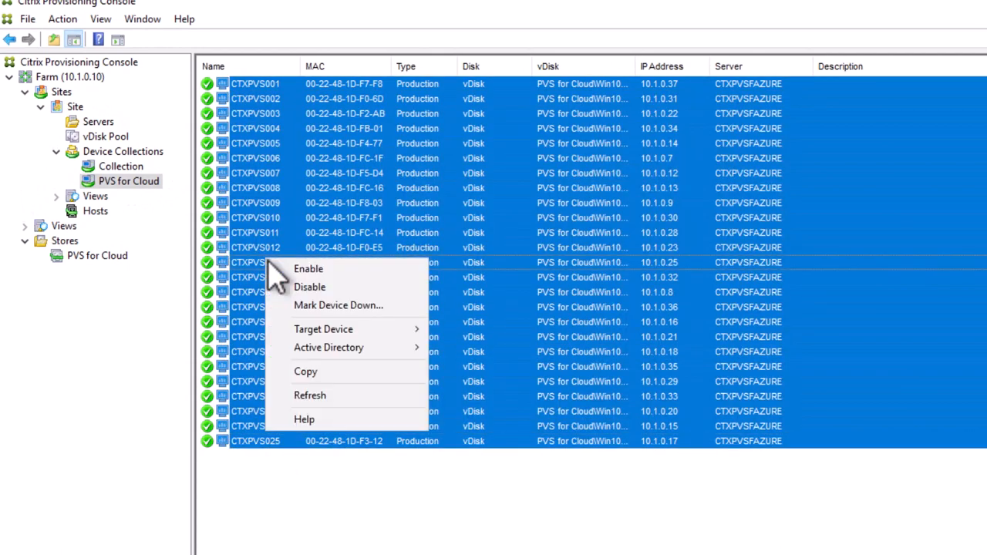
mouse_move(323, 330)
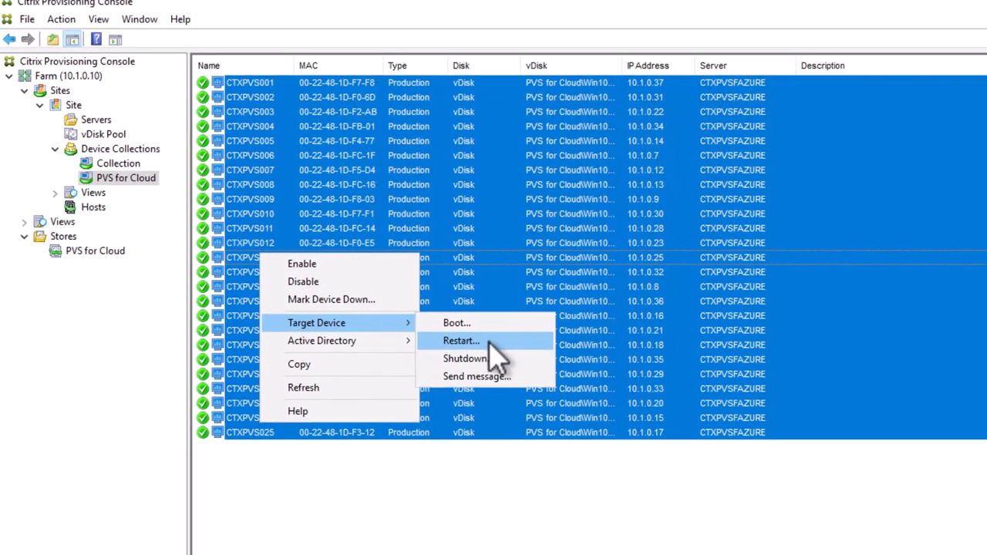
left_click(461, 341)
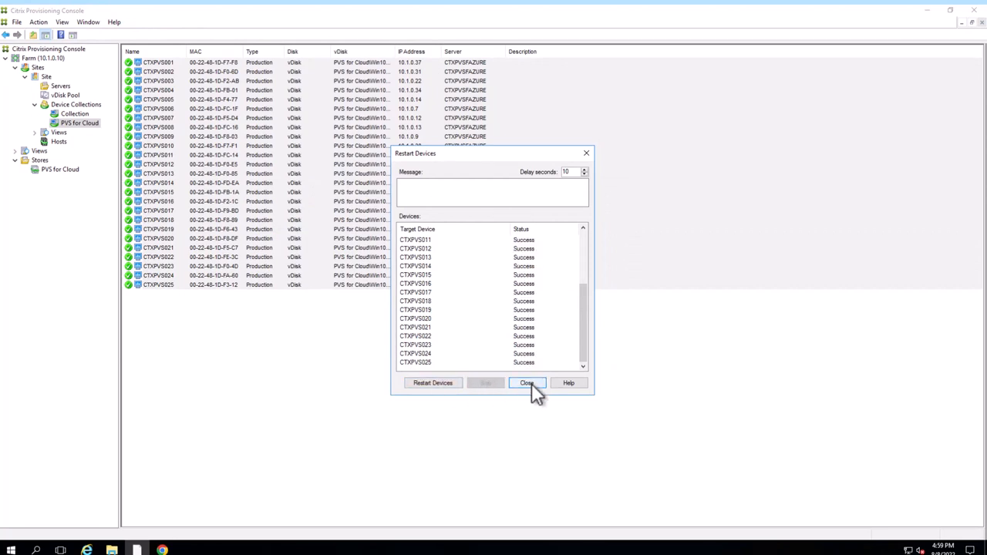
left_click(528, 382)
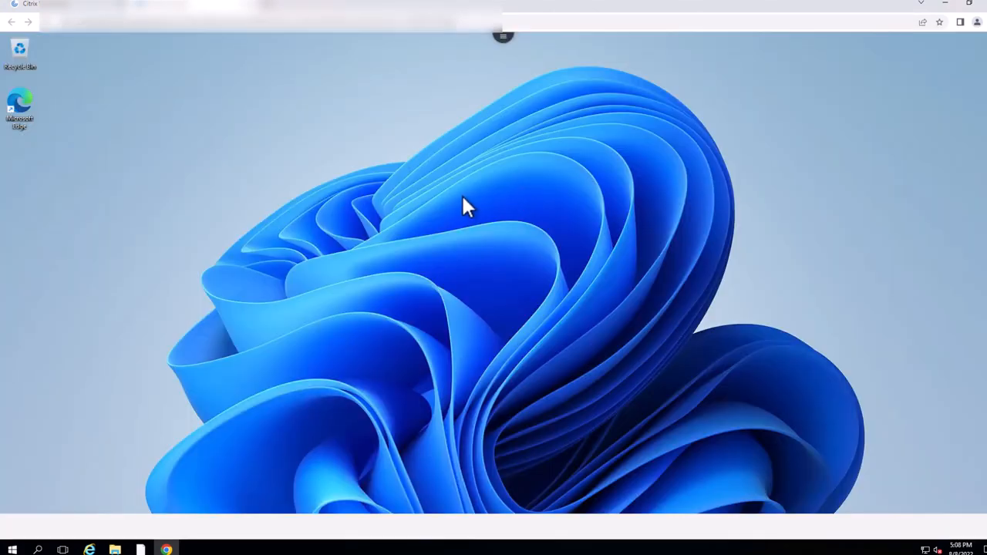
- Search the reprovisioned Windows 11 desktop for 'system information'
left_click(13, 549)
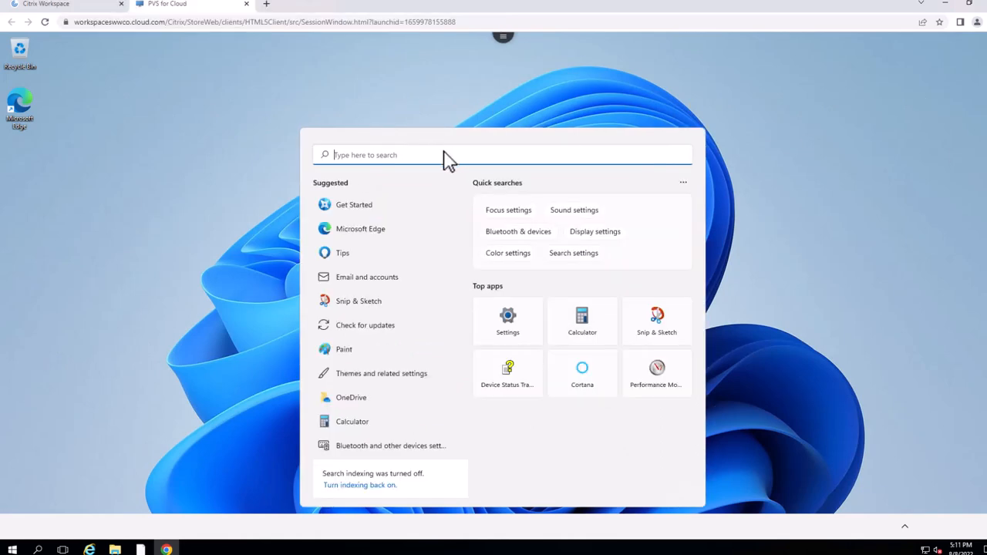
type("system information")
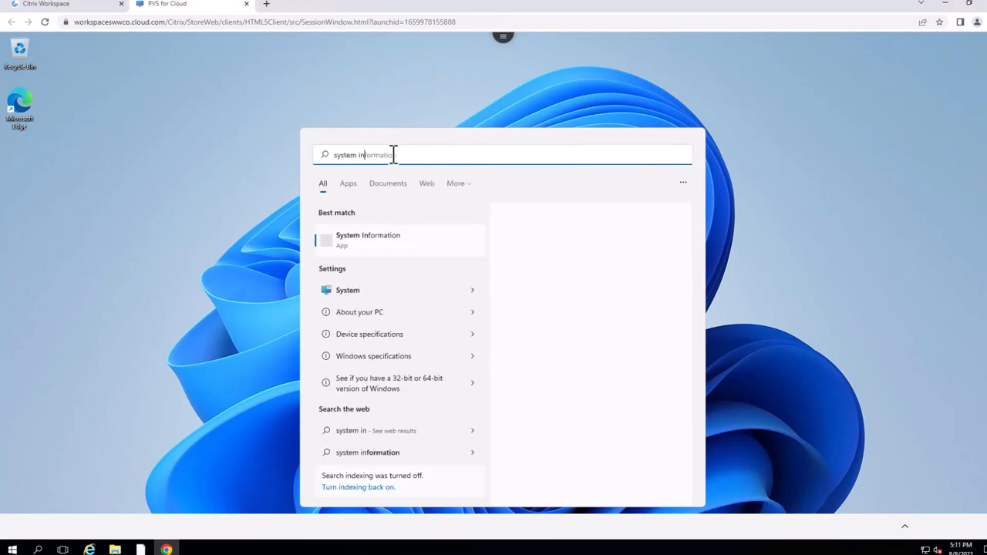